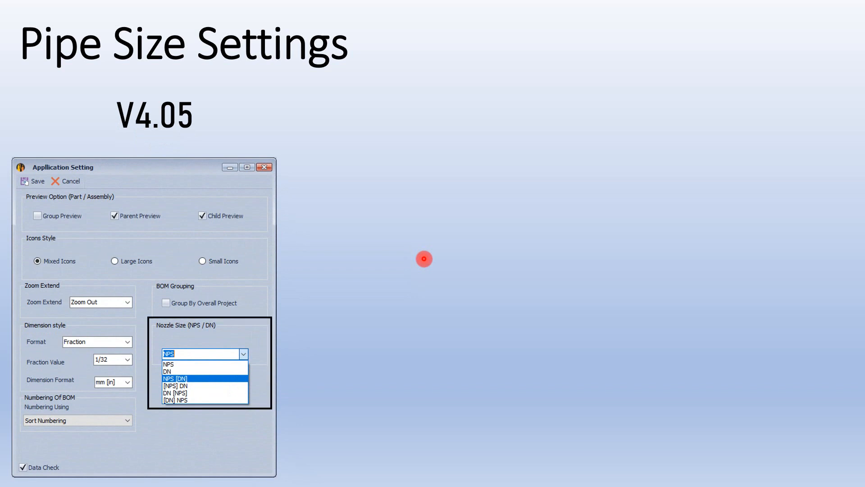
- Advance to the 'Auto sorting for Extra items in SEG BOM' slide, revealing Item No boxed in red
click(177, 379)
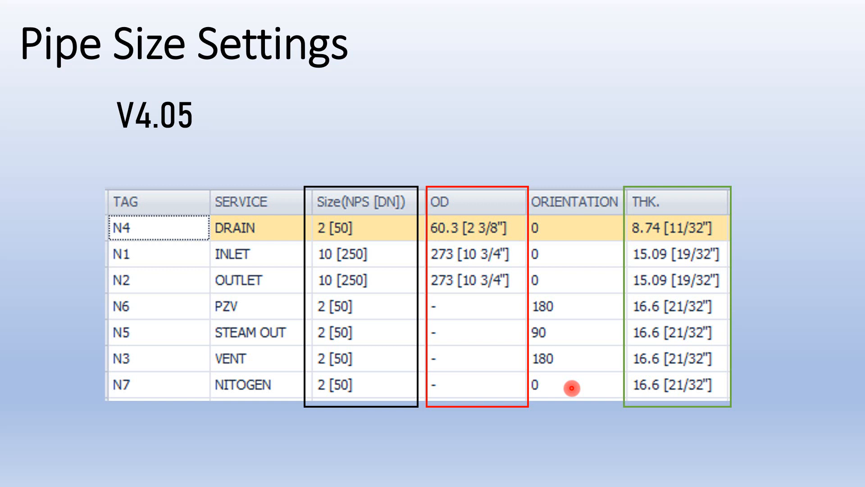
mouse_move(386, 307)
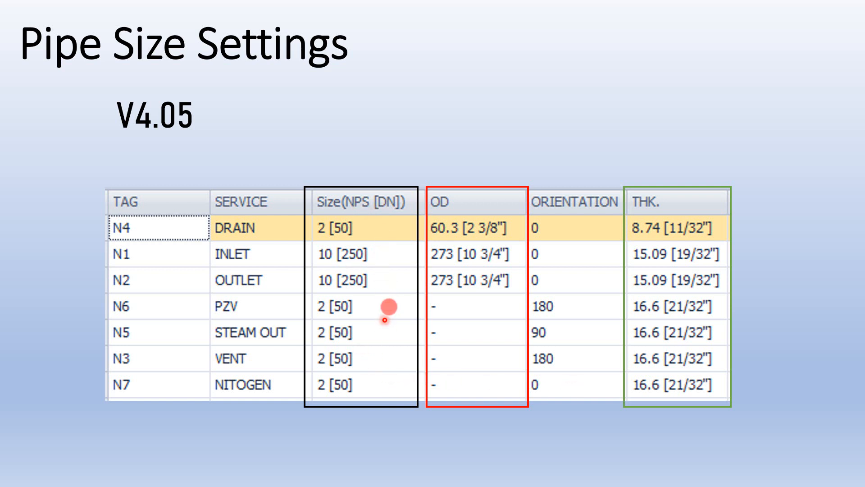
mouse_move(453, 218)
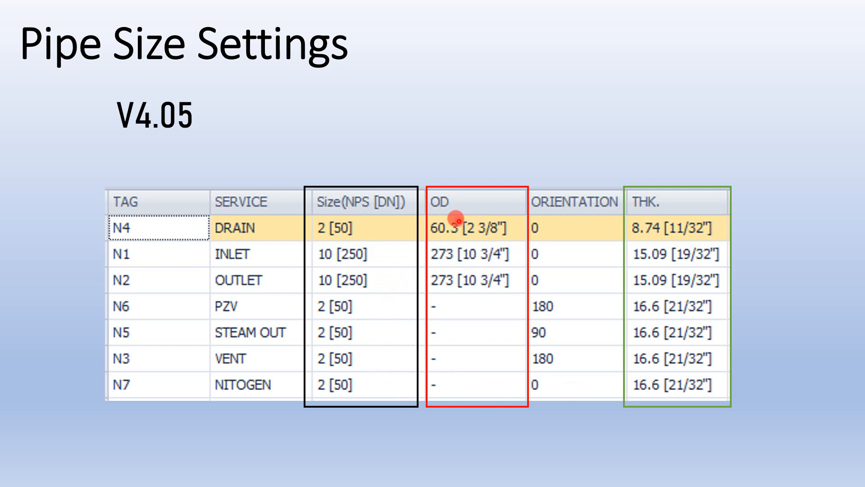
mouse_move(436, 222)
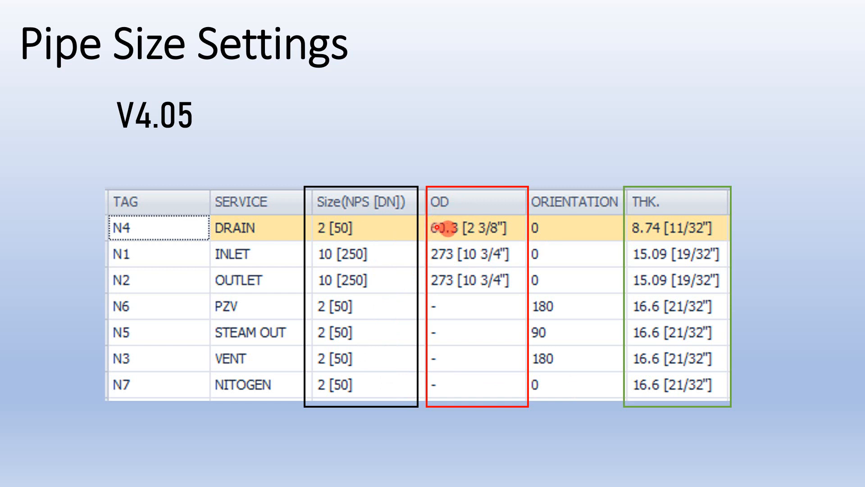
mouse_move(476, 238)
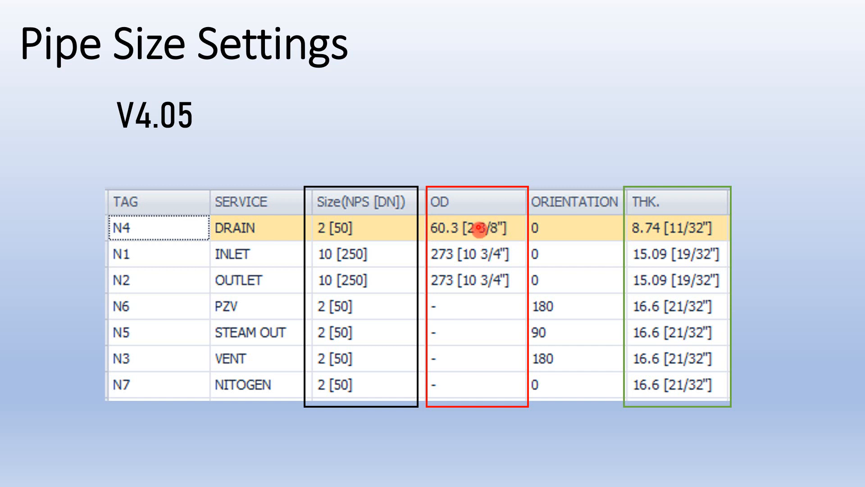
mouse_move(682, 232)
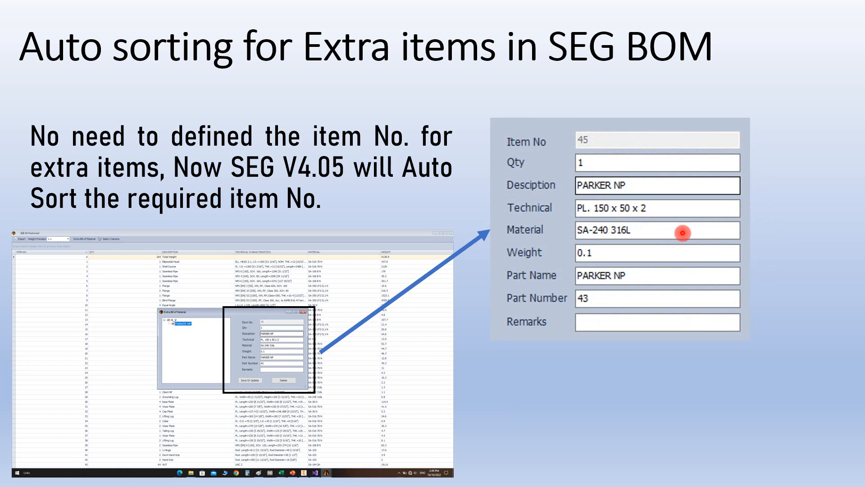
click(623, 141)
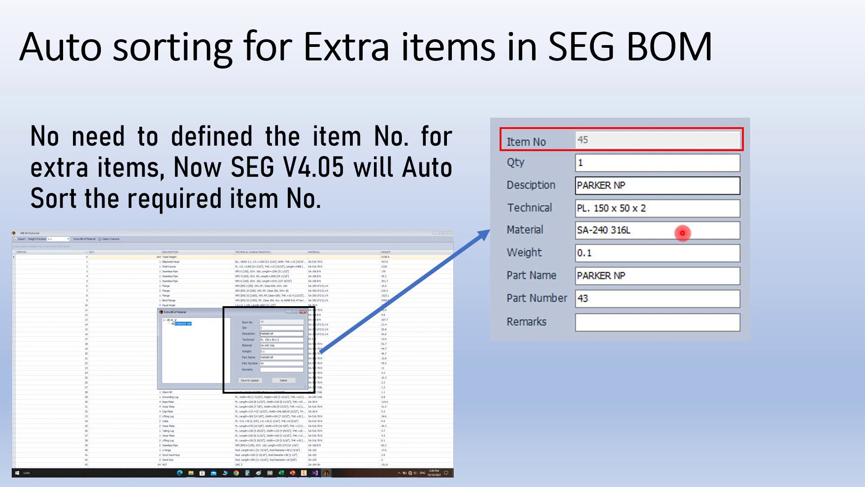
key(right)
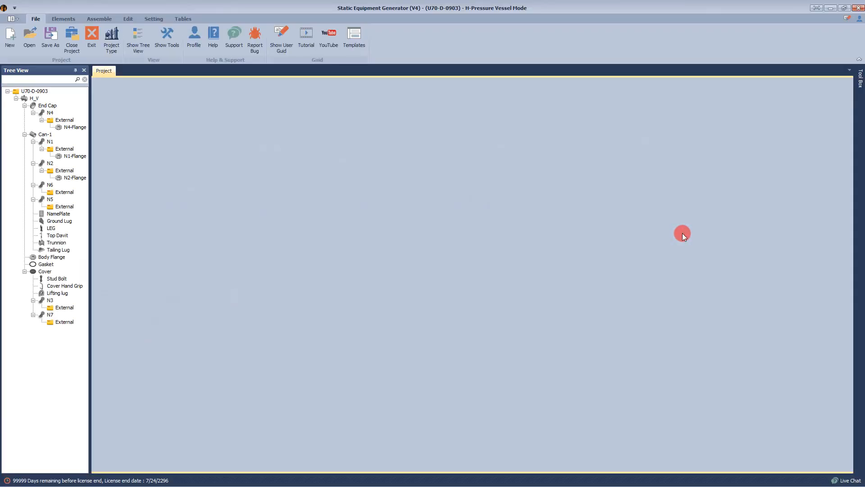
mouse_move(116, 116)
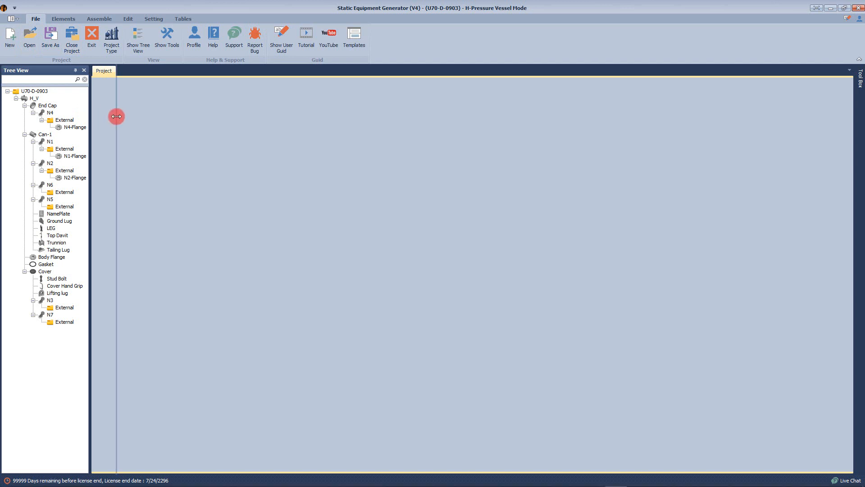
- In App Setting, set Dimension Format to mm and Nozzle Size to NPS, then save
click(153, 18)
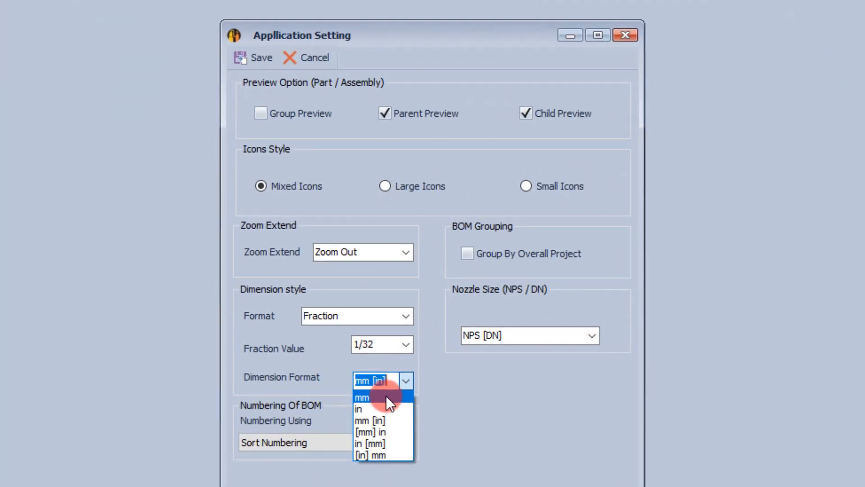
click(362, 397)
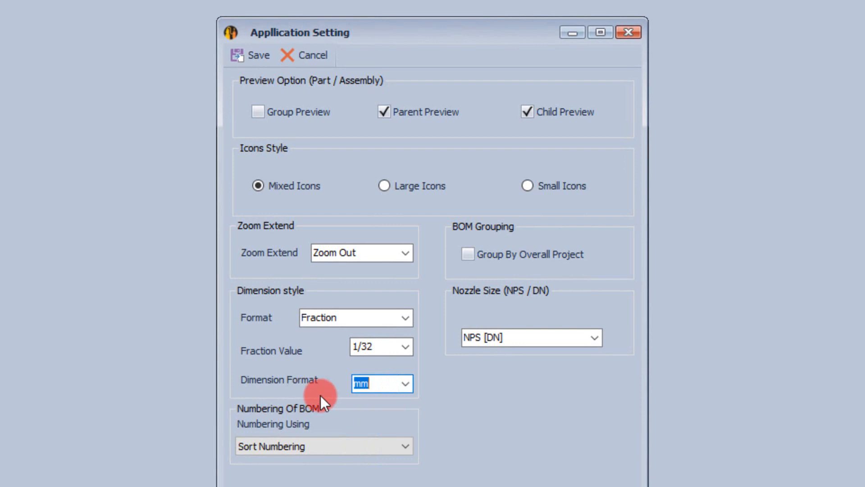
mouse_move(301, 393)
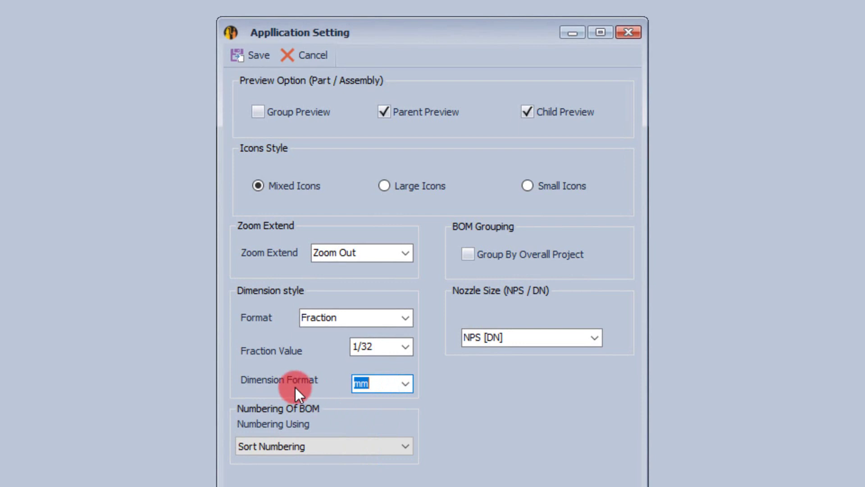
click(593, 337)
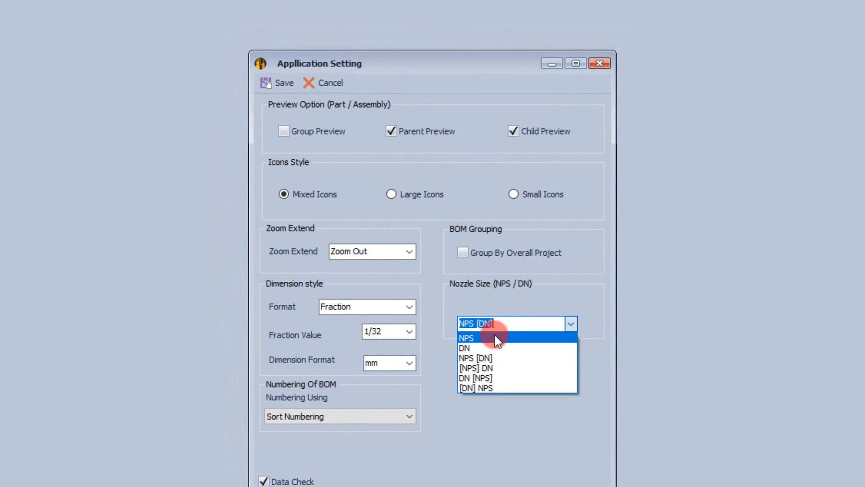
click(466, 338)
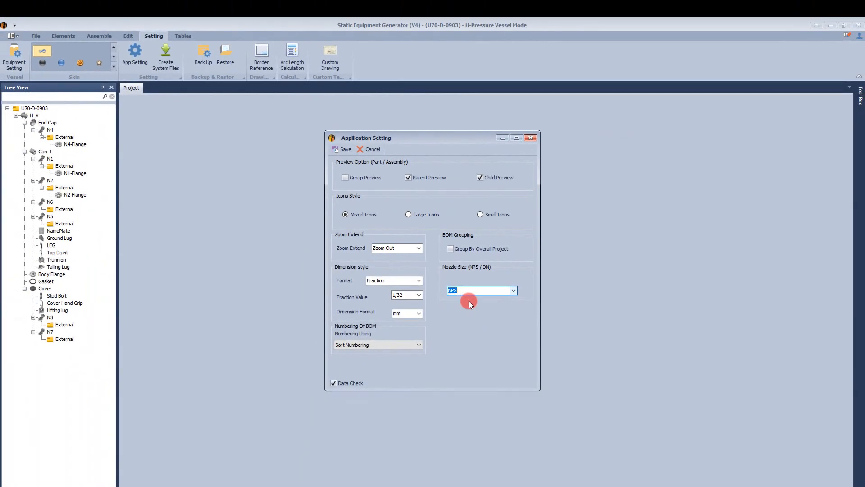
click(345, 149)
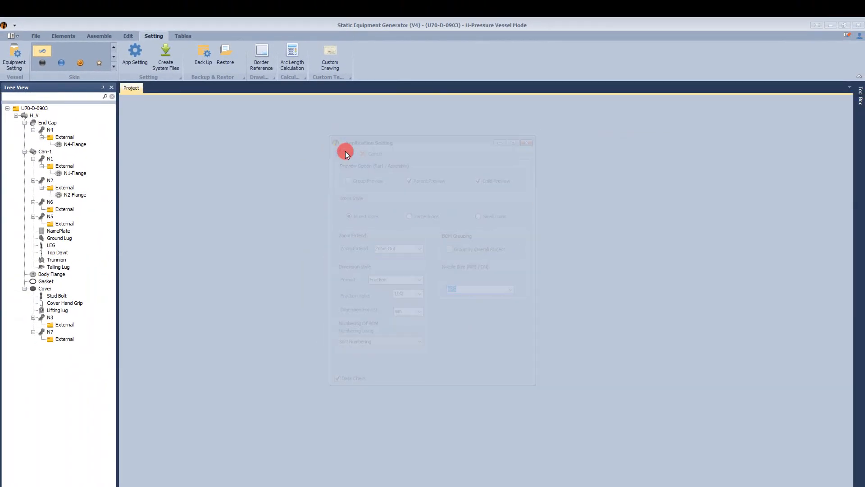
- Open the Bill of Materials and select the Ellipsoidal Head's M.A.F. value
click(182, 35)
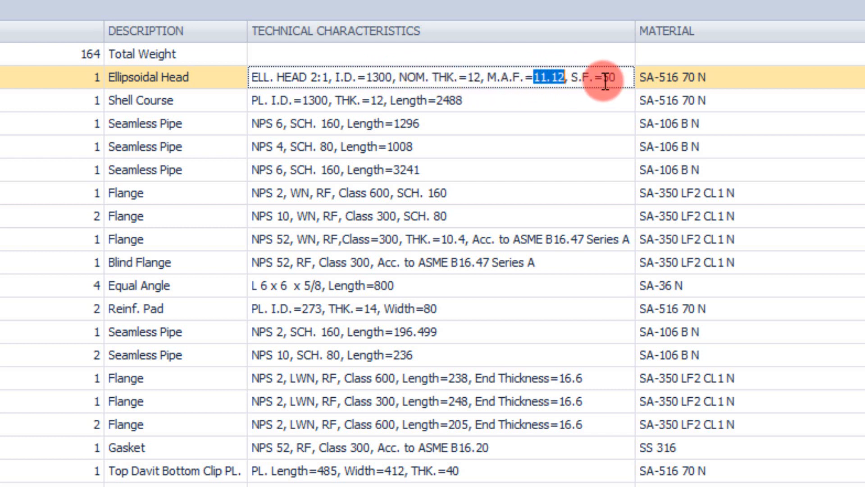
double_click(428, 101)
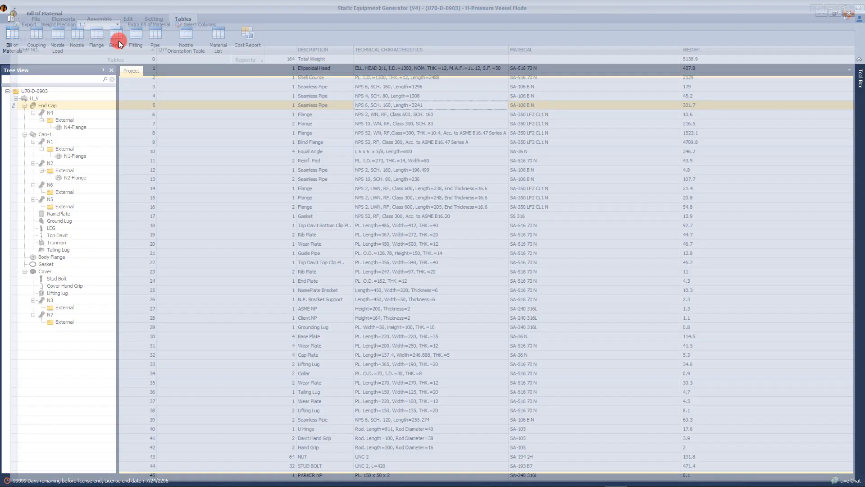
- Open the Nozzle Table and review Size(NPS) values, starting with the DRAIN nozzle
click(185, 50)
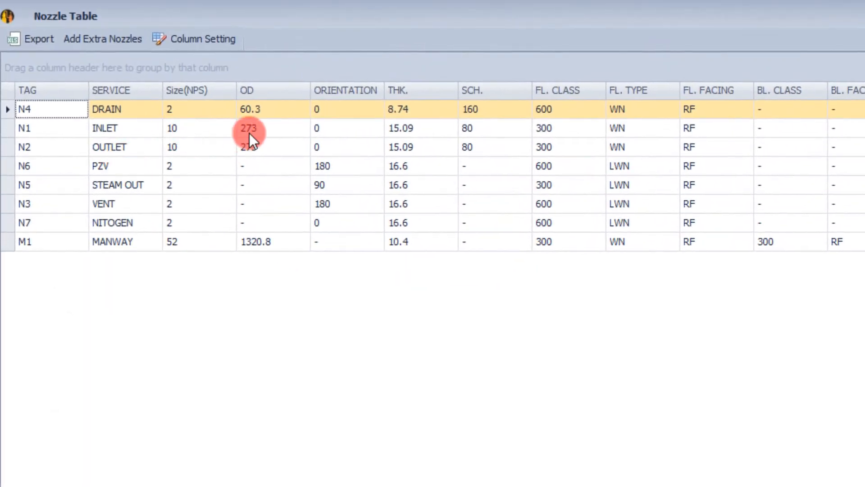
click(196, 109)
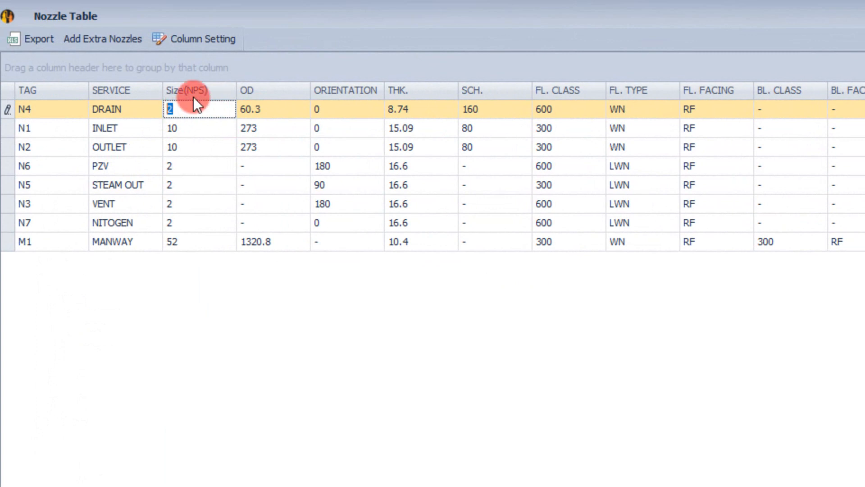
mouse_move(185, 138)
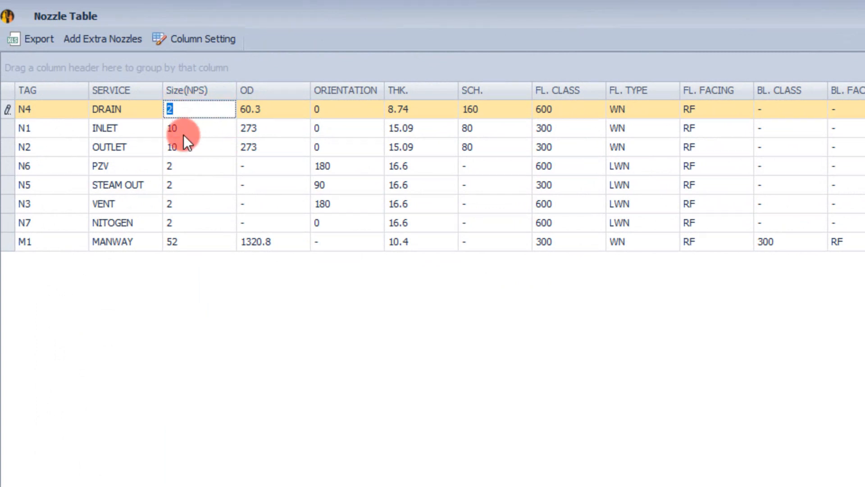
click(198, 165)
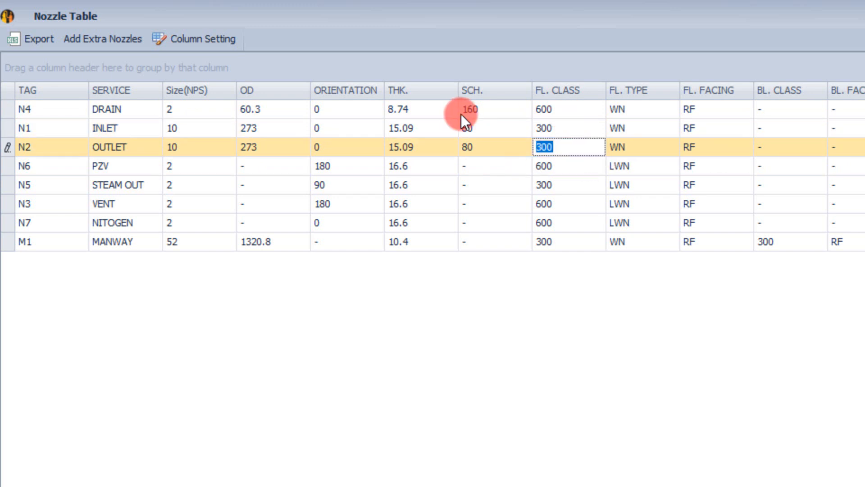
click(264, 105)
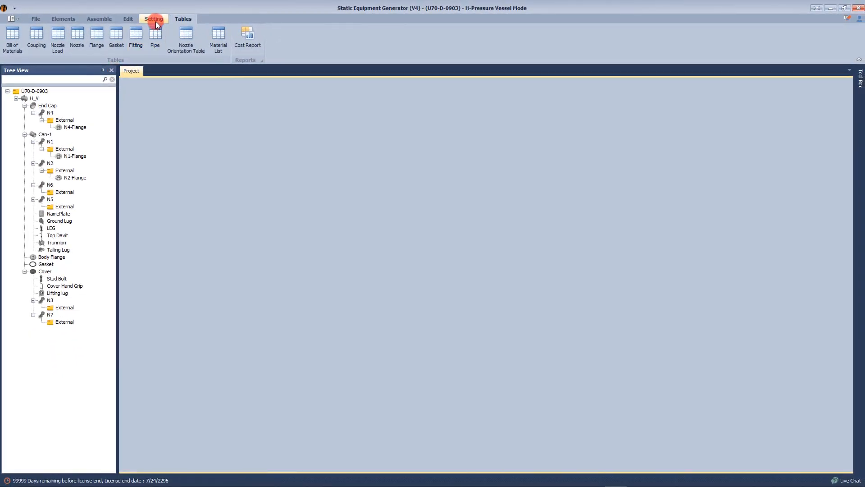
- In App Setting, switch Dimension Format to inches and Nozzle Size to DN
click(153, 18)
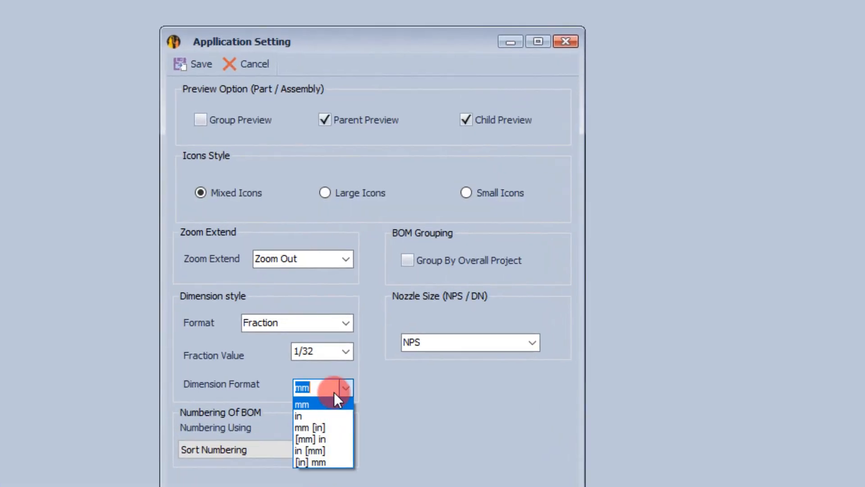
mouse_move(331, 420)
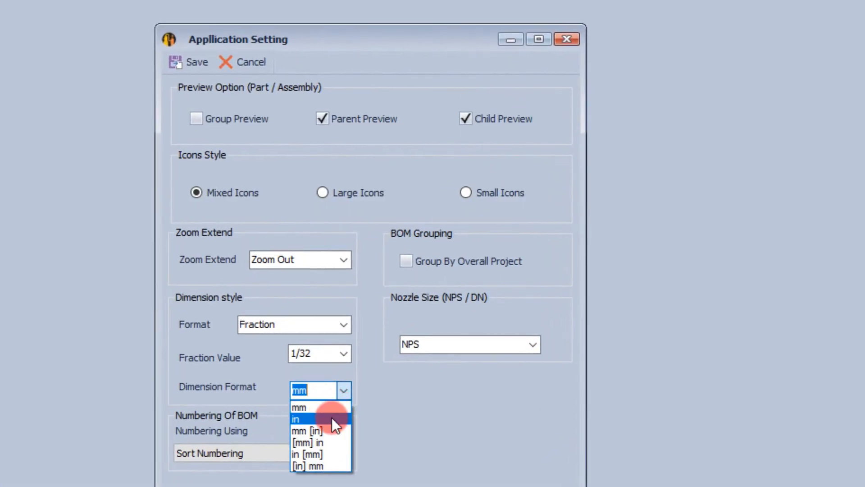
click(296, 419)
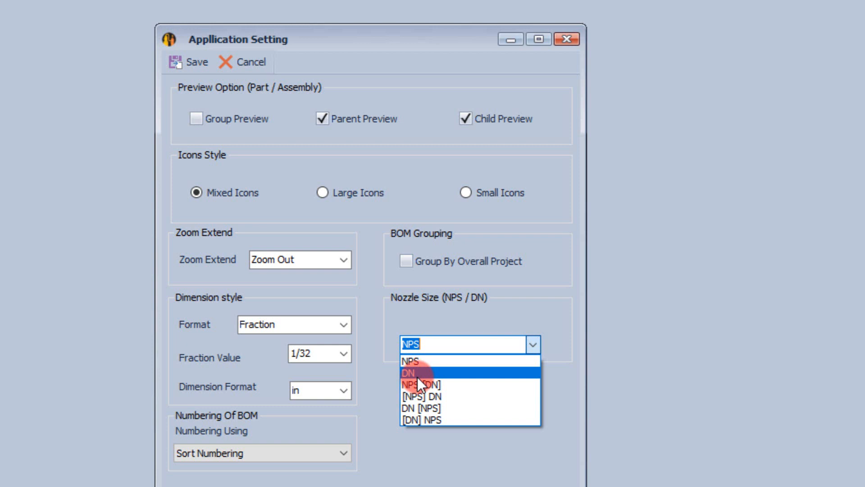
click(411, 373)
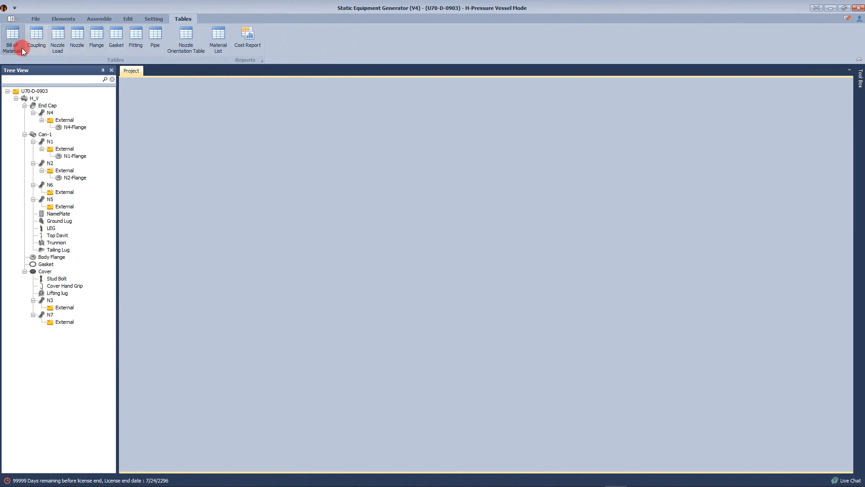
- Open the Bill of Materials and inspect the second seamless pipe's inch-based characteristics
click(12, 40)
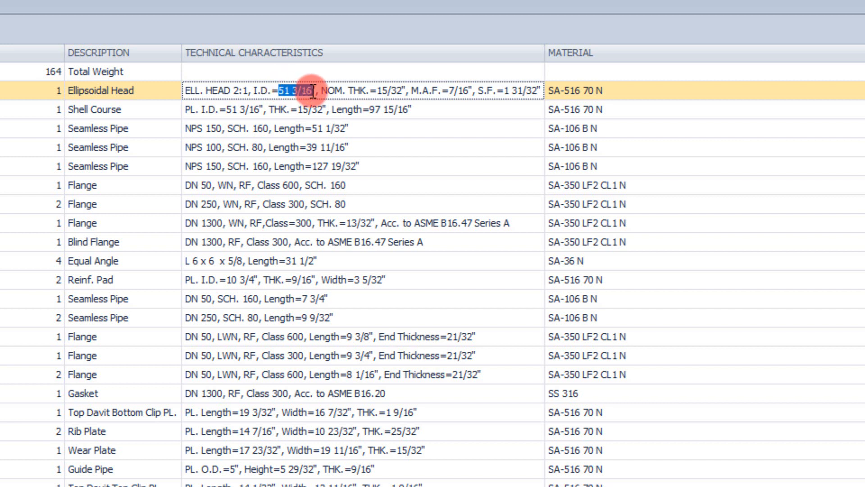
mouse_move(209, 153)
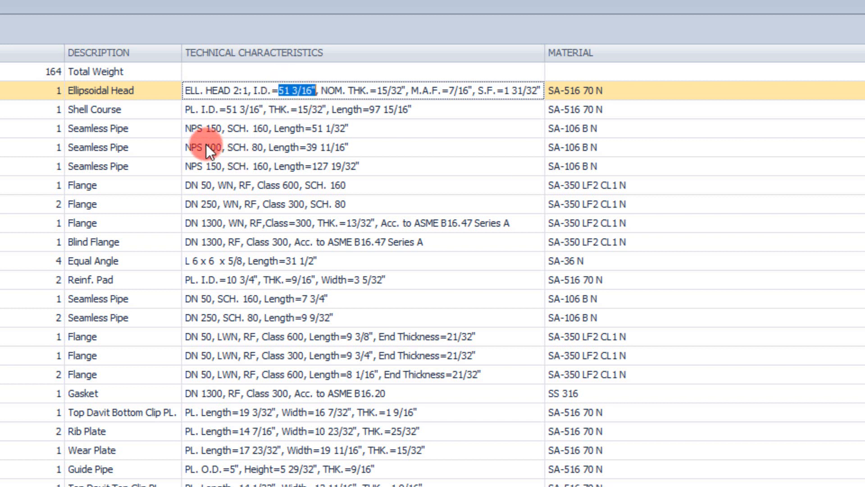
click(270, 166)
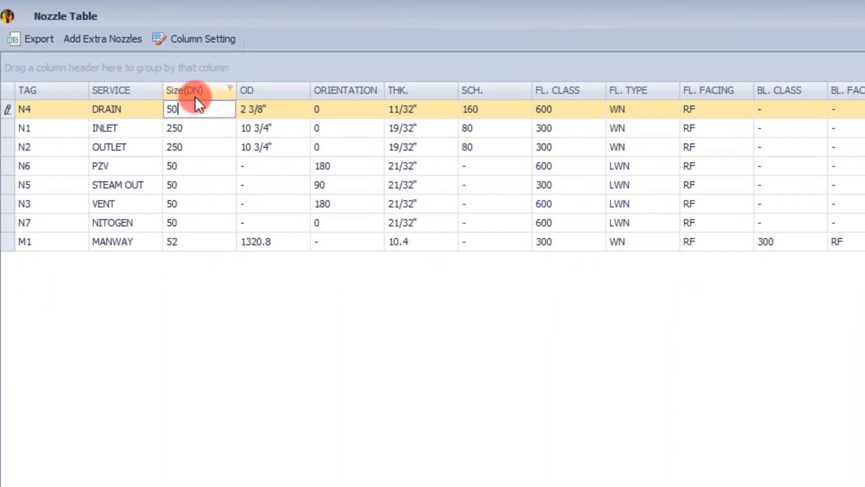
- Check the DRAIN and OUTLET nozzles' DN sizes, then close the Nozzle Table
click(190, 90)
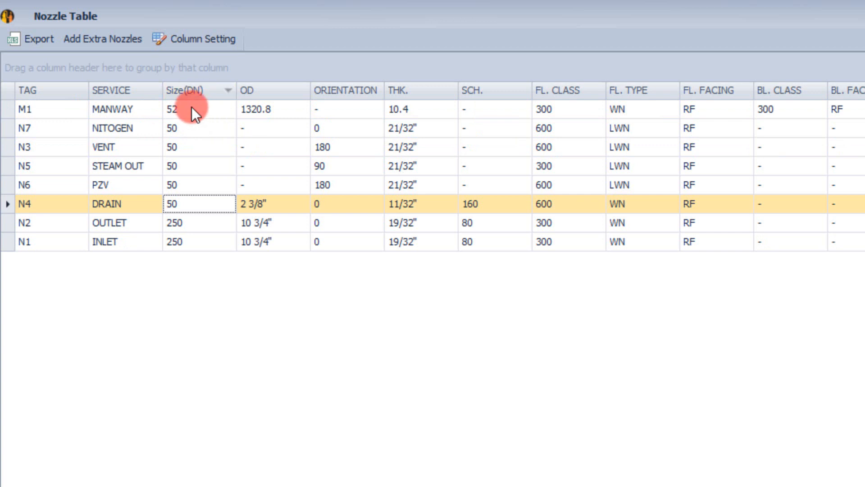
click(199, 222)
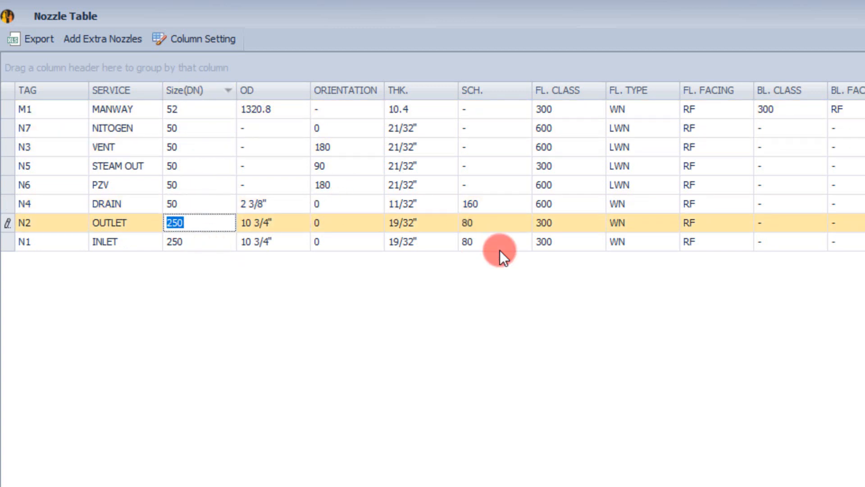
click(408, 125)
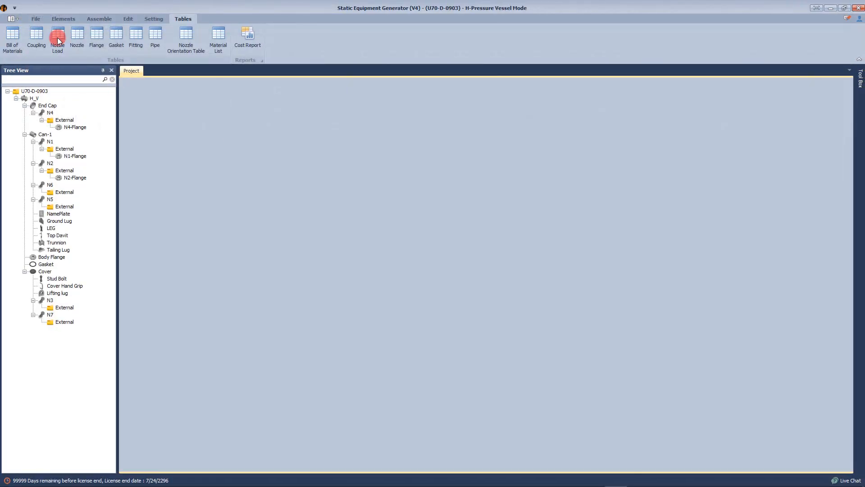
- In App Setting, set Dimension Format to mm [in] and Nozzle Size to NPS [DN], then save
click(153, 18)
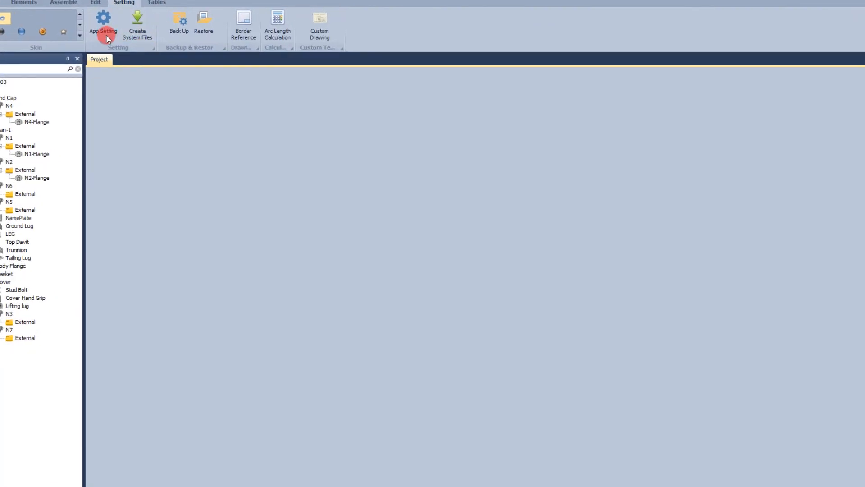
click(103, 23)
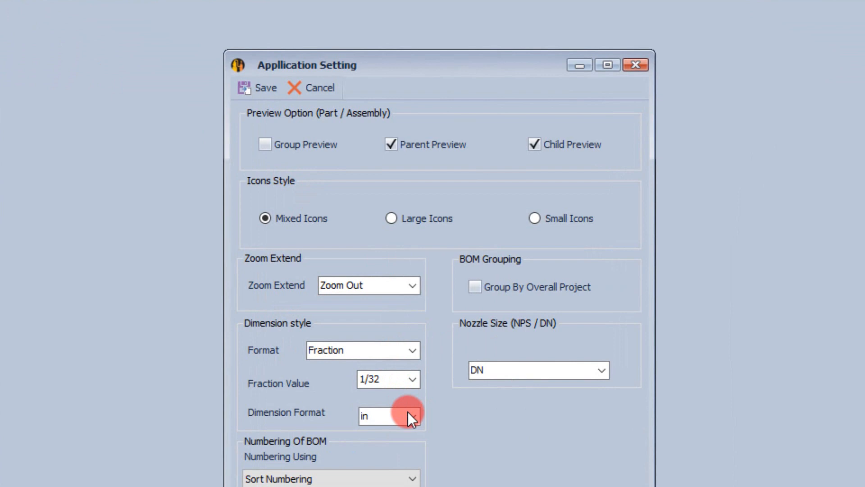
click(411, 417)
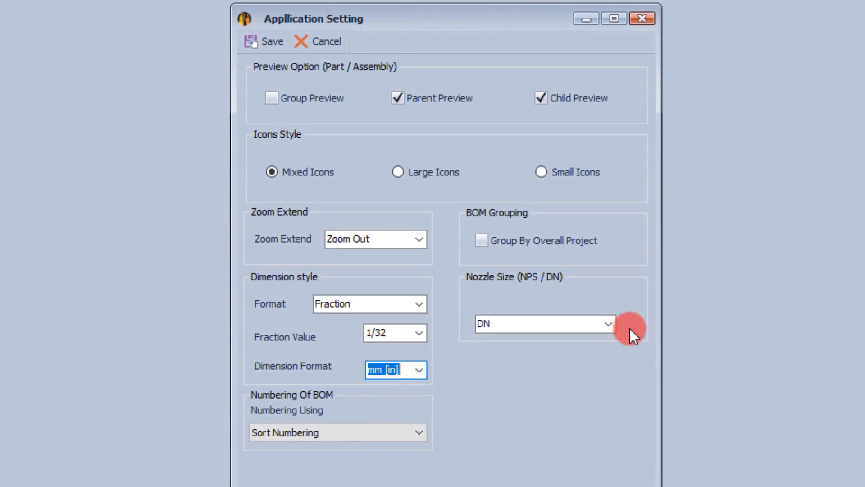
click(607, 323)
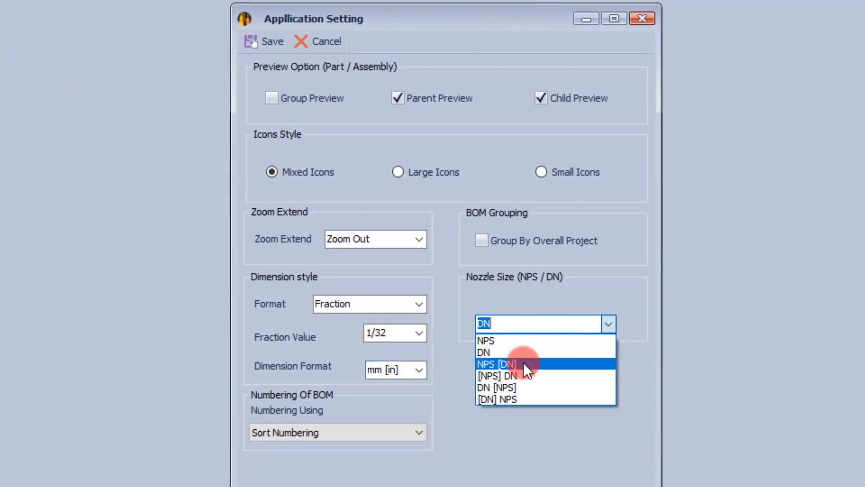
click(499, 364)
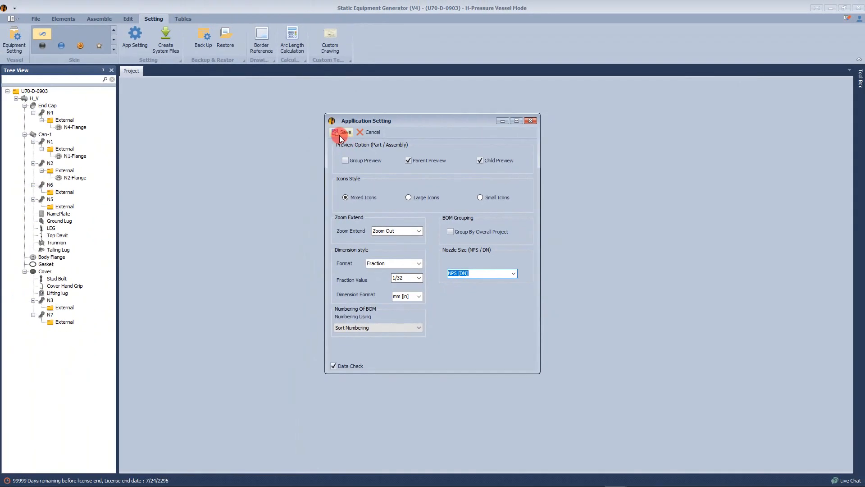
click(342, 132)
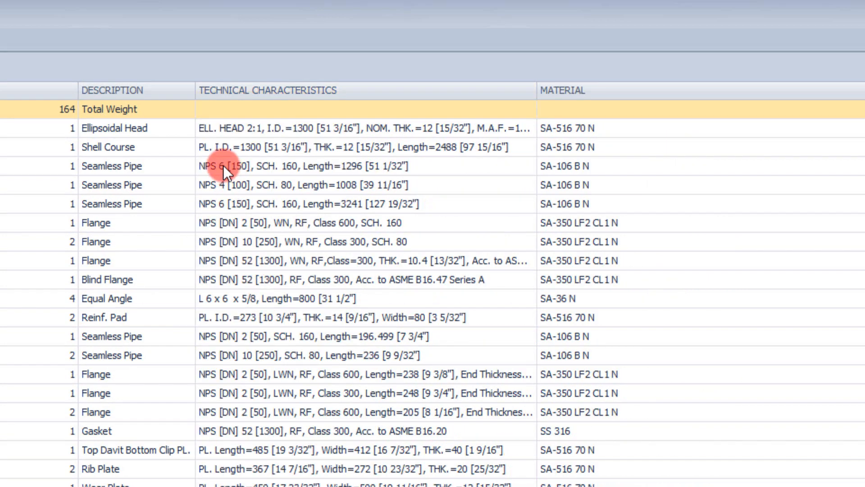
- Review Seamless Pipe, Flange and Ellipsoidal Head entries like NPS 6 [150] and 1300 [51 3/16"]
double_click(226, 166)
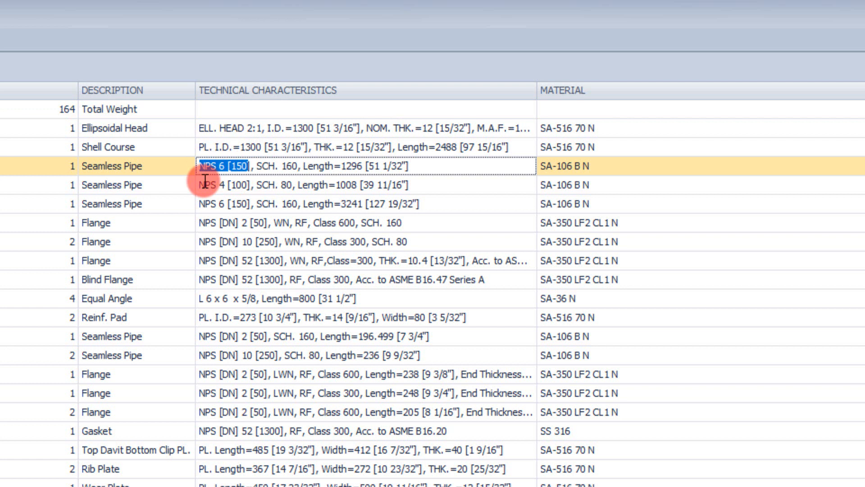
click(212, 204)
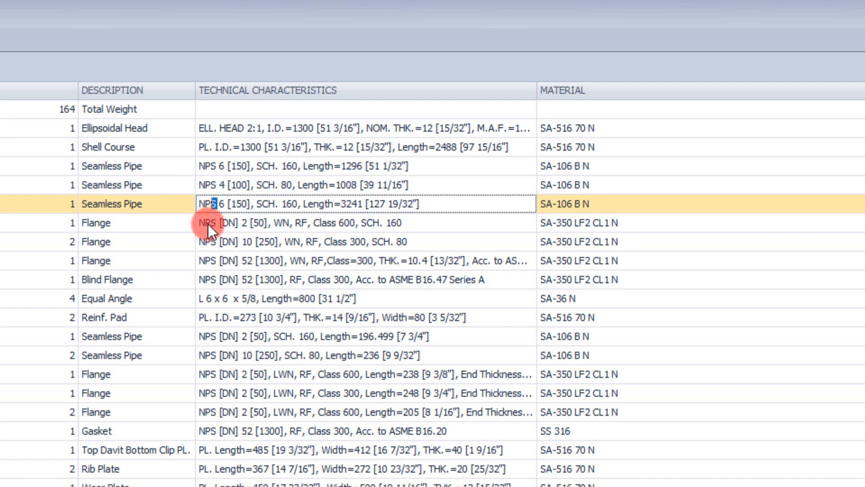
click(297, 223)
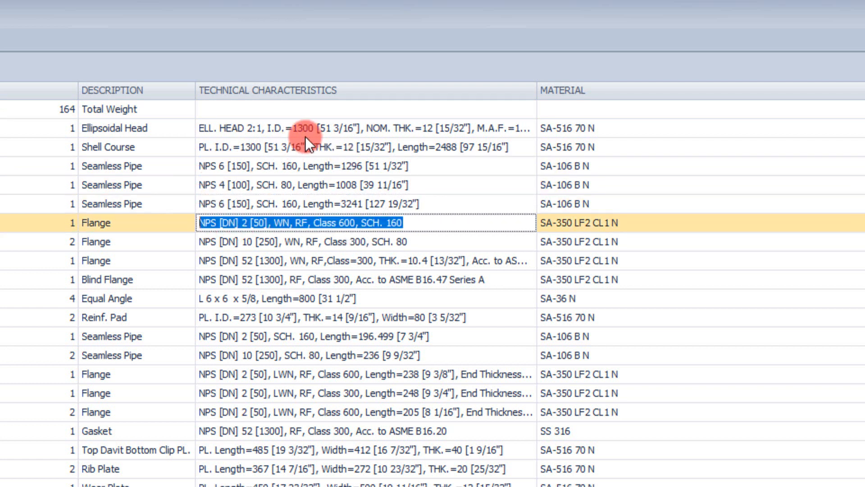
click(304, 128)
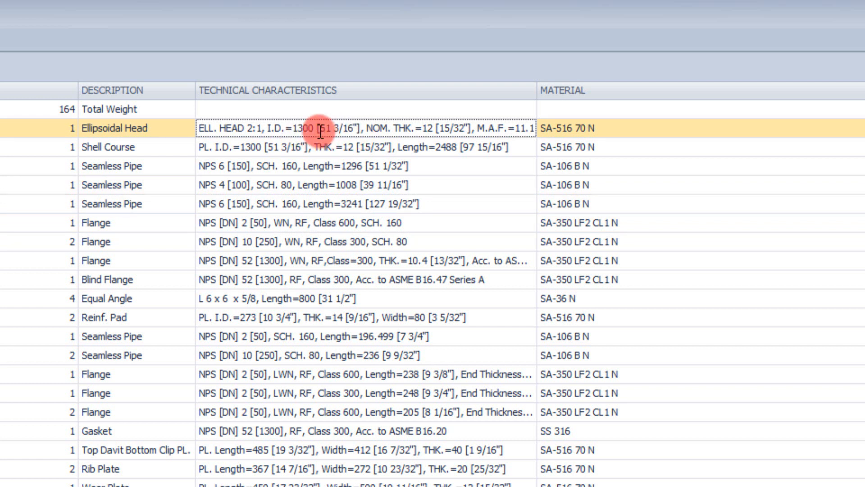
double_click(332, 128)
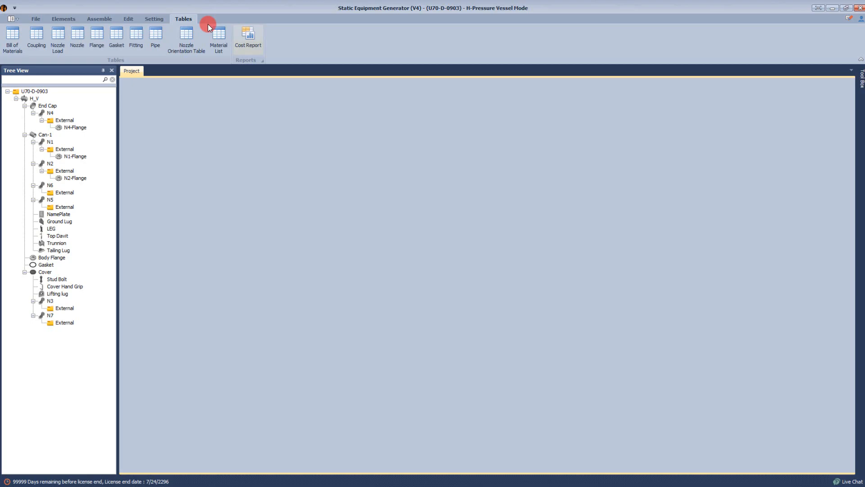
click(57, 39)
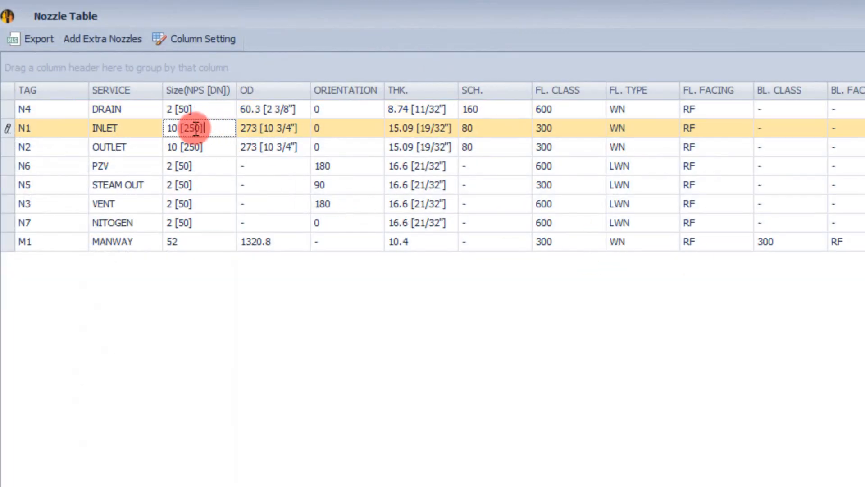
click(271, 109)
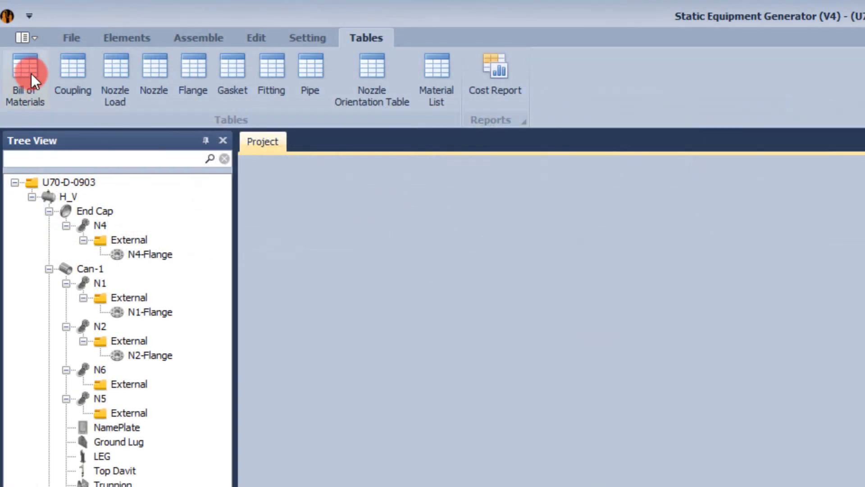
- Export the Bill of Materials as BOM.xlsx on the Desktop and close the window
click(25, 75)
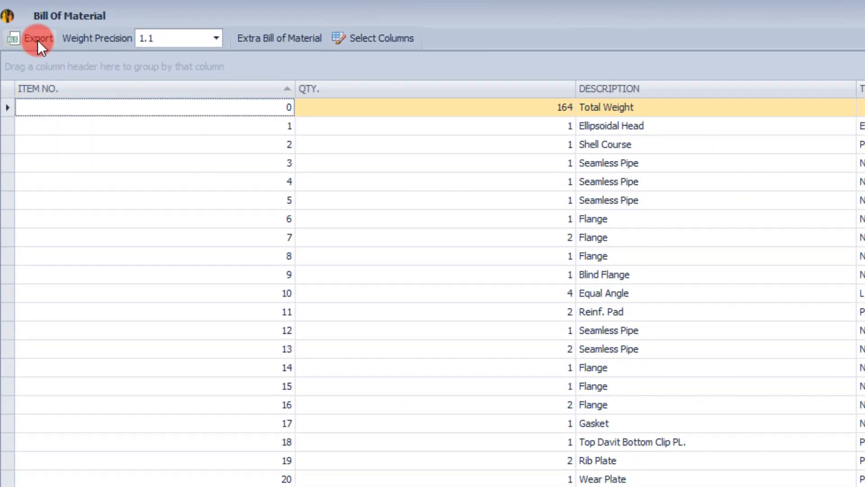
click(38, 38)
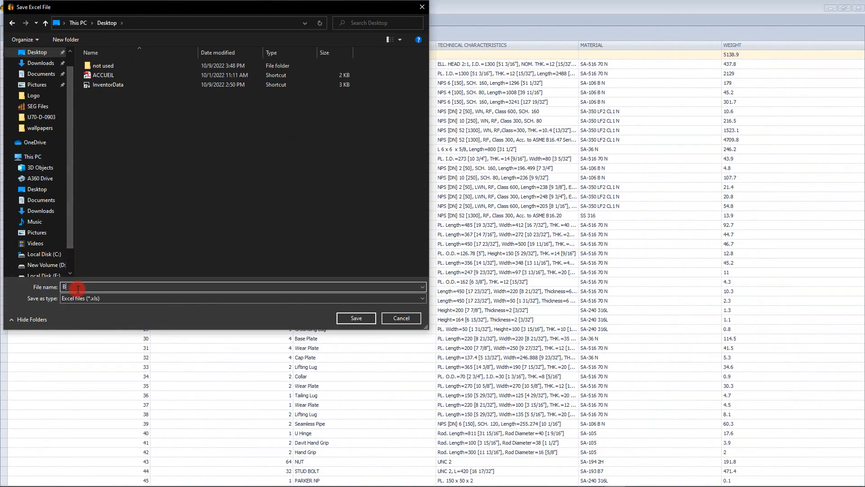
text(OM)
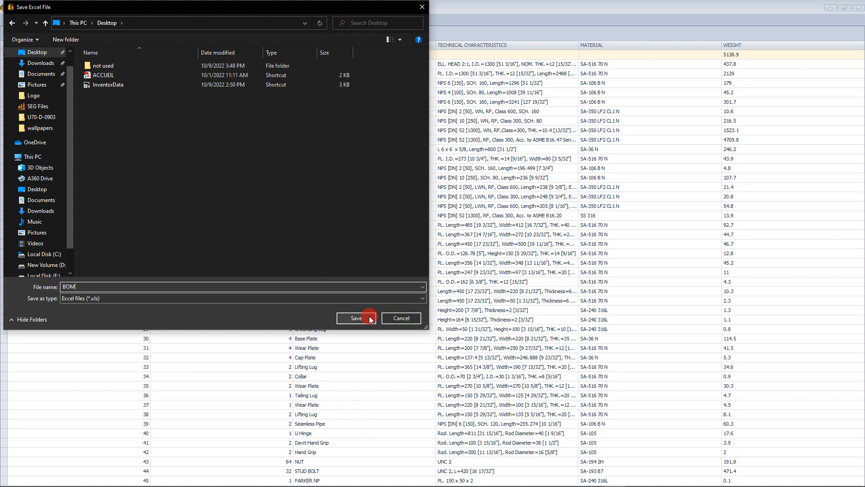
click(356, 318)
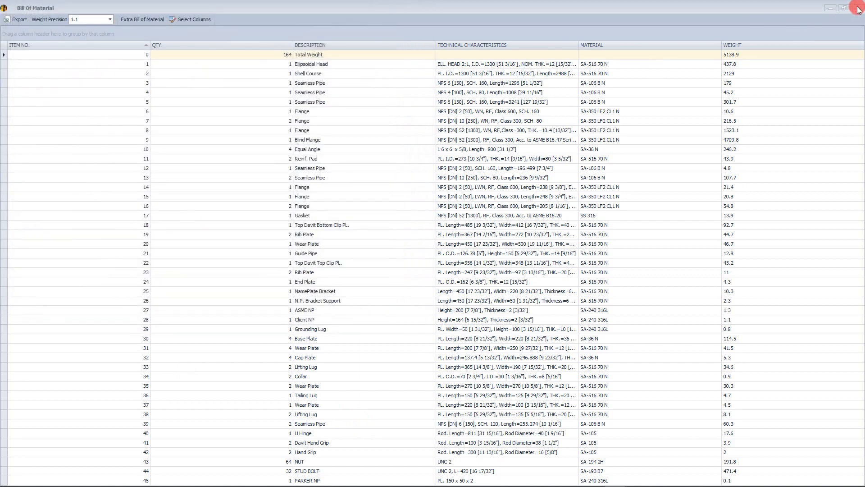
click(860, 8)
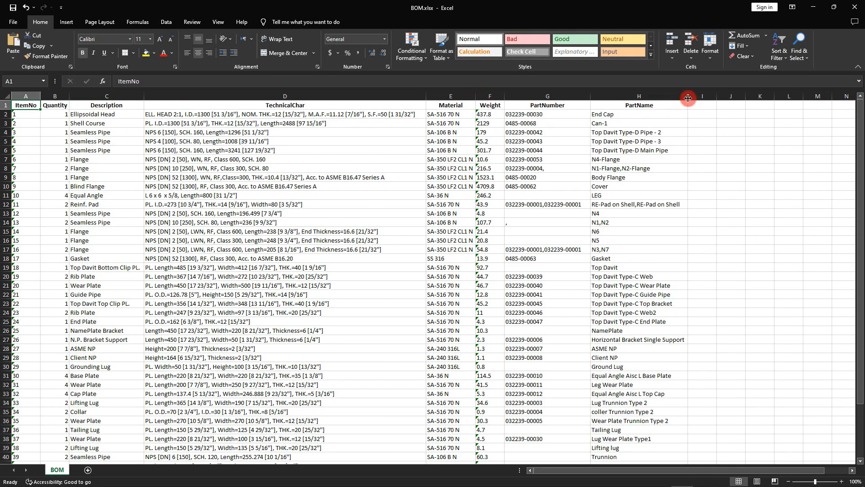
- Review the End Cap and N3,N7 Flange part names and the Cover's part number in the BOM sheet
click(630, 136)
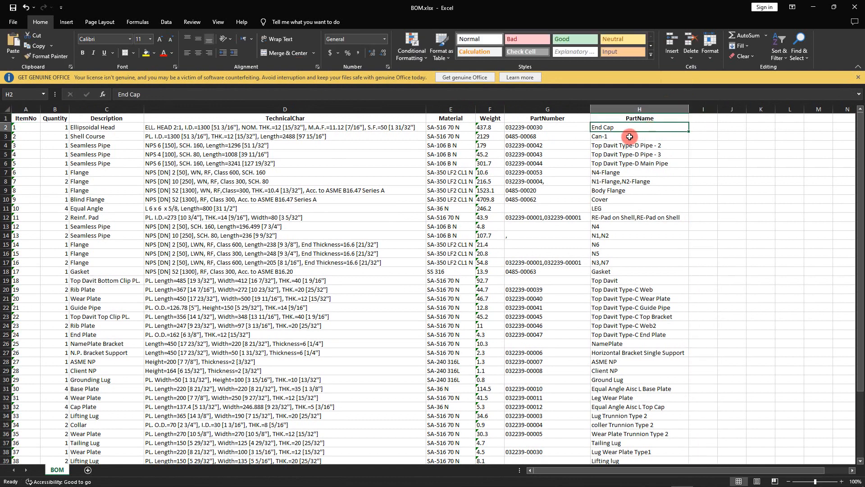
click(106, 127)
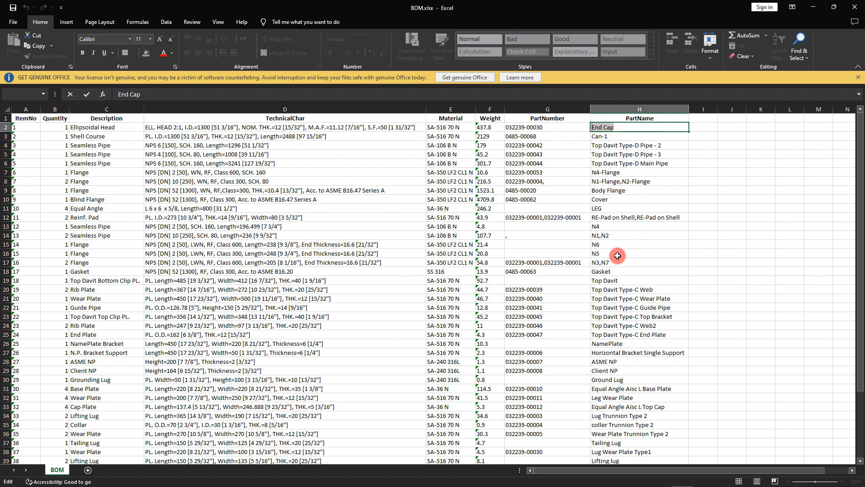
click(617, 256)
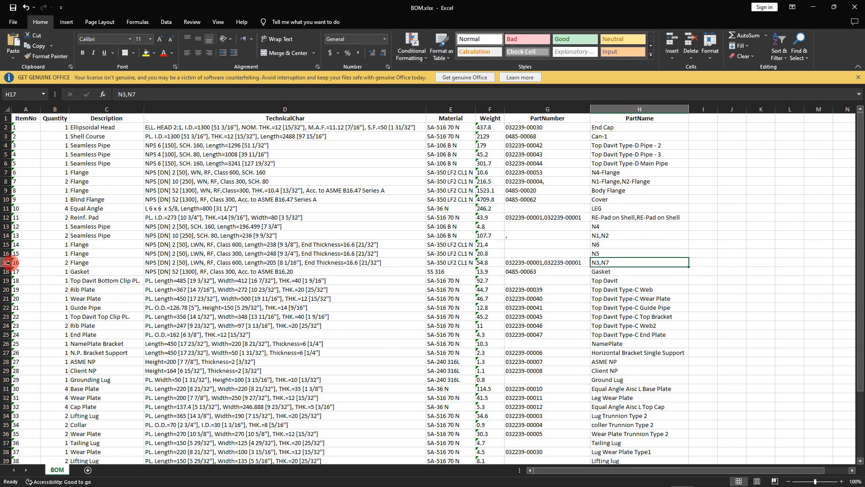
click(55, 263)
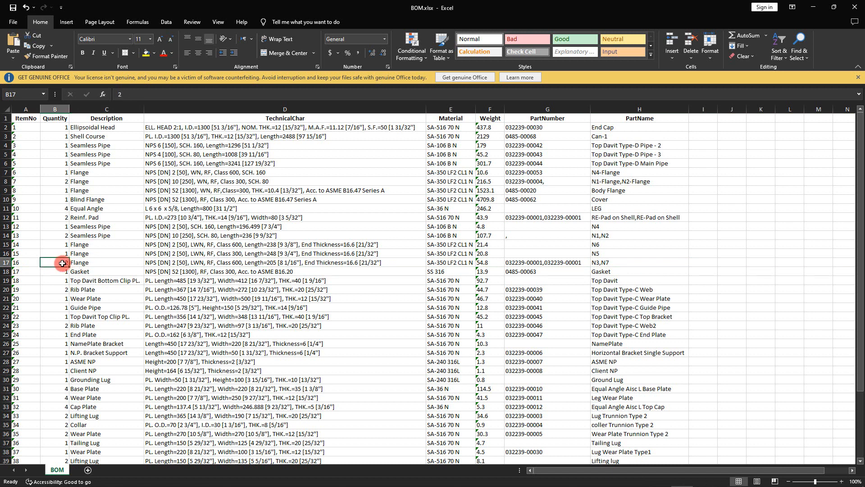
click(639, 261)
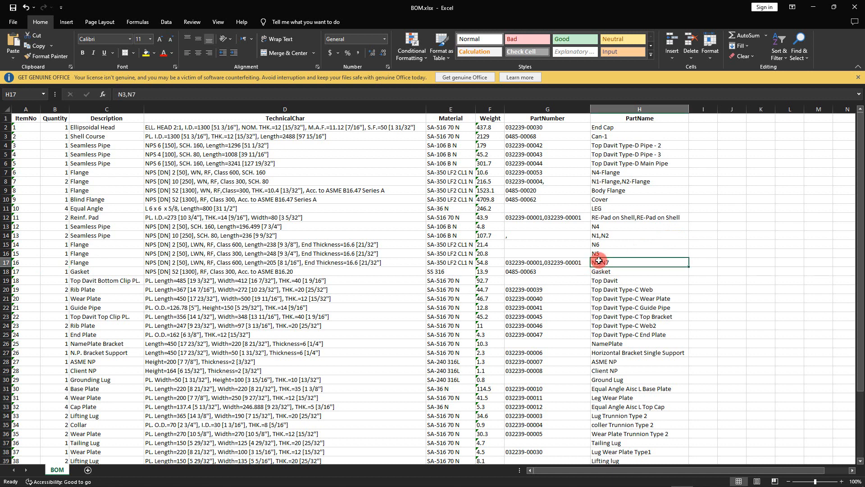
double_click(627, 261)
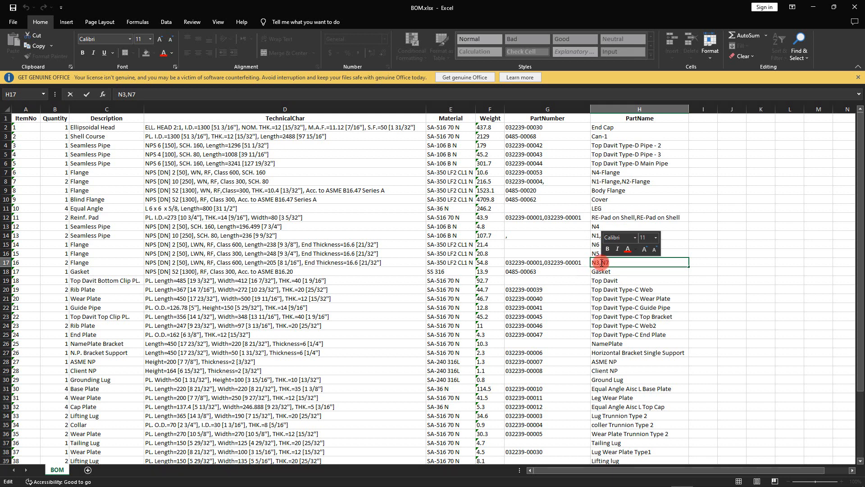
click(546, 199)
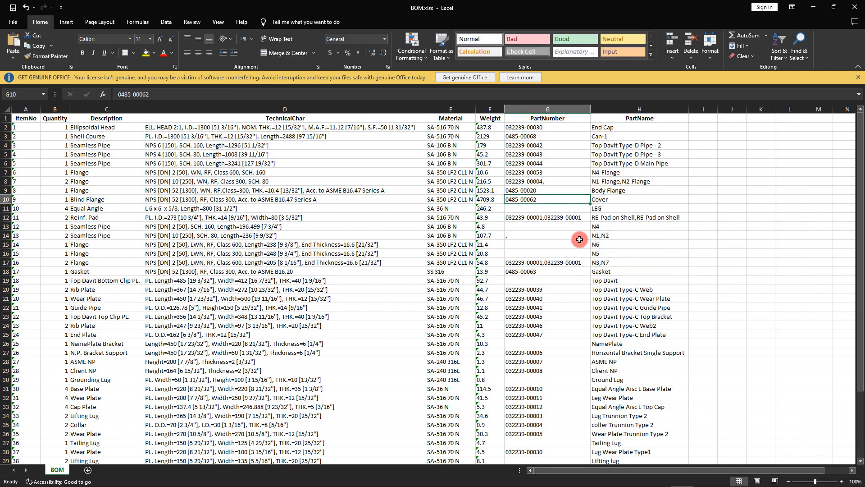
mouse_move(667, 449)
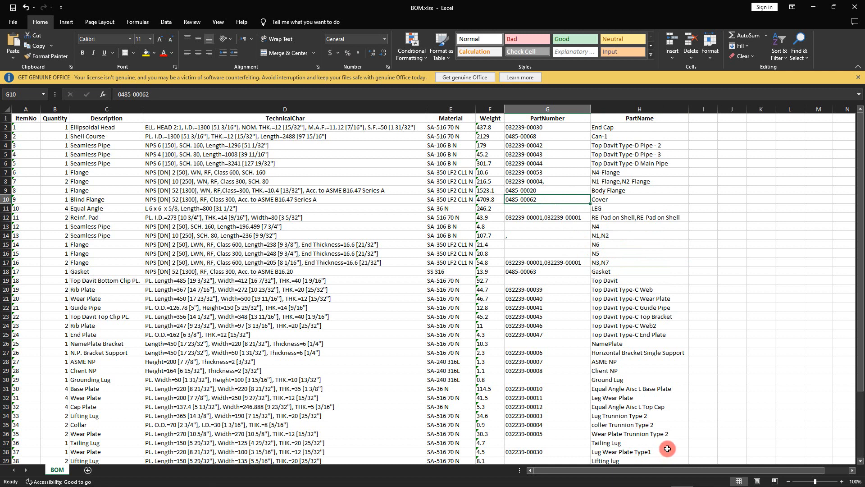
mouse_move(608, 371)
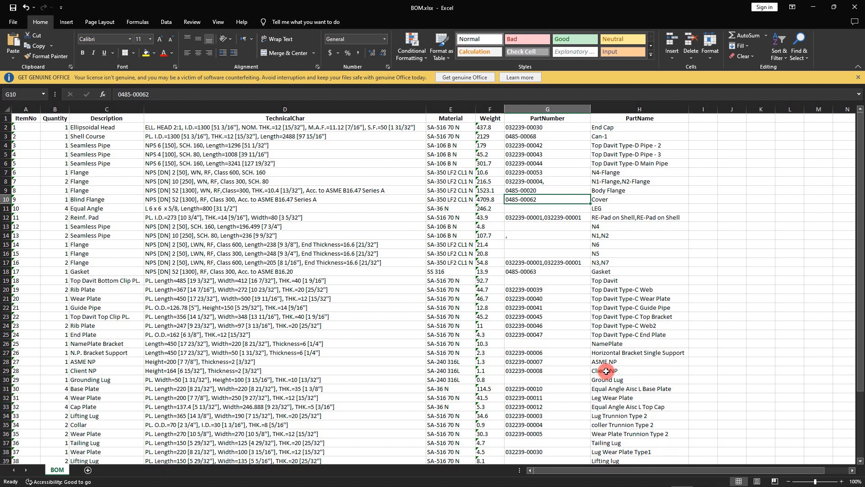